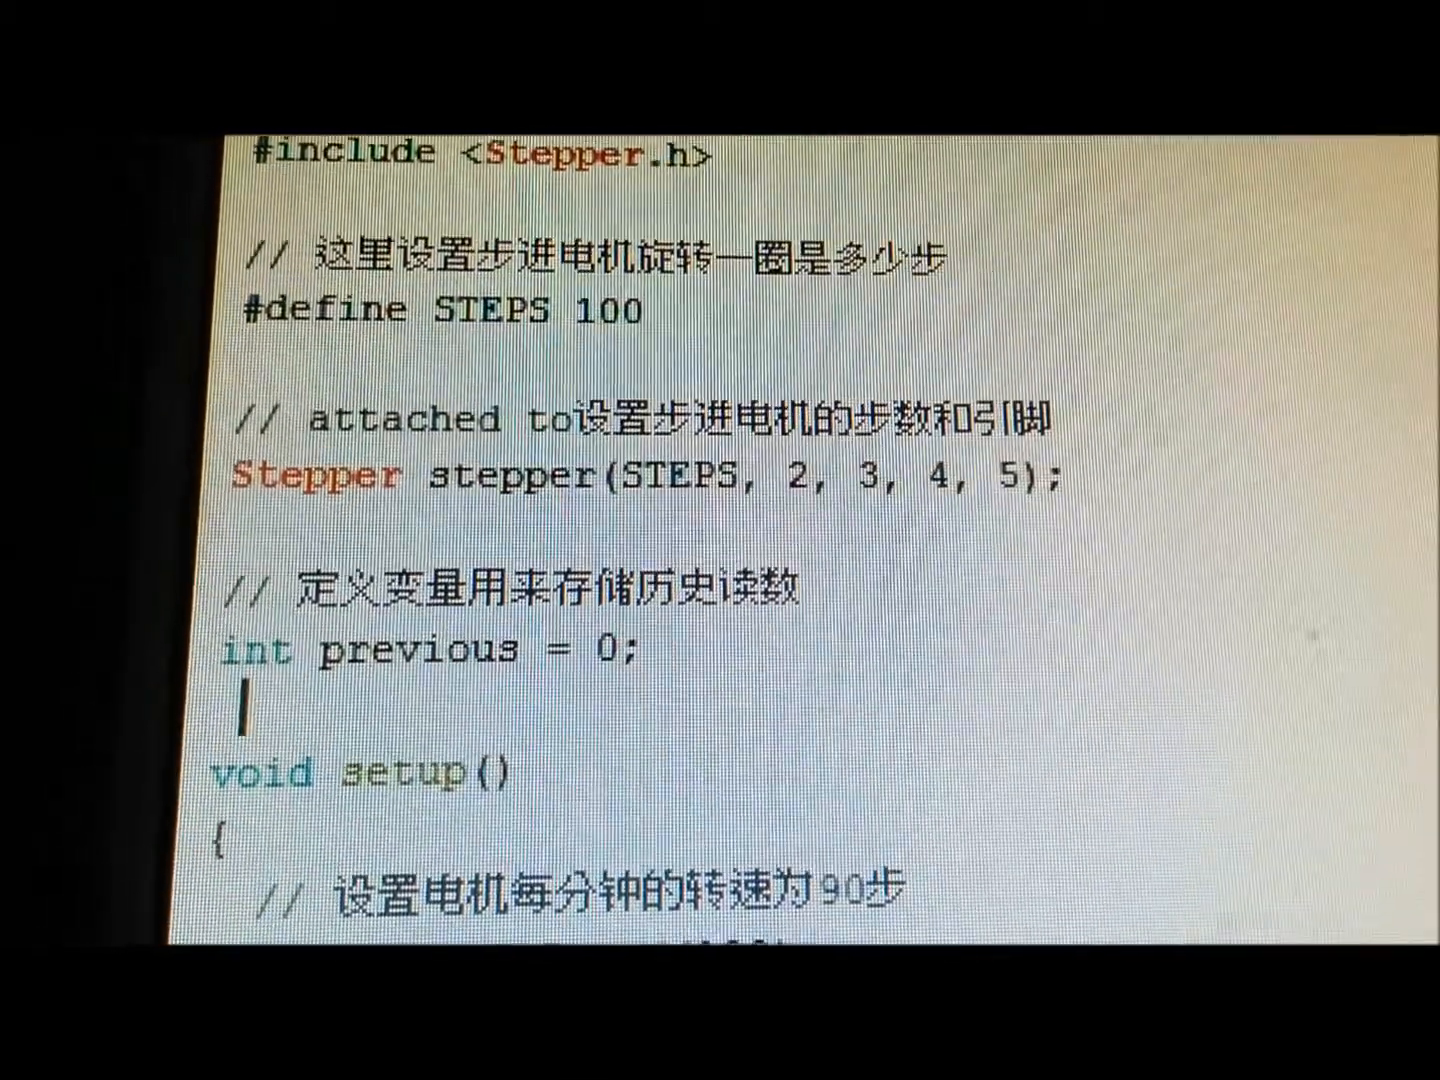
scroll(down, 3)
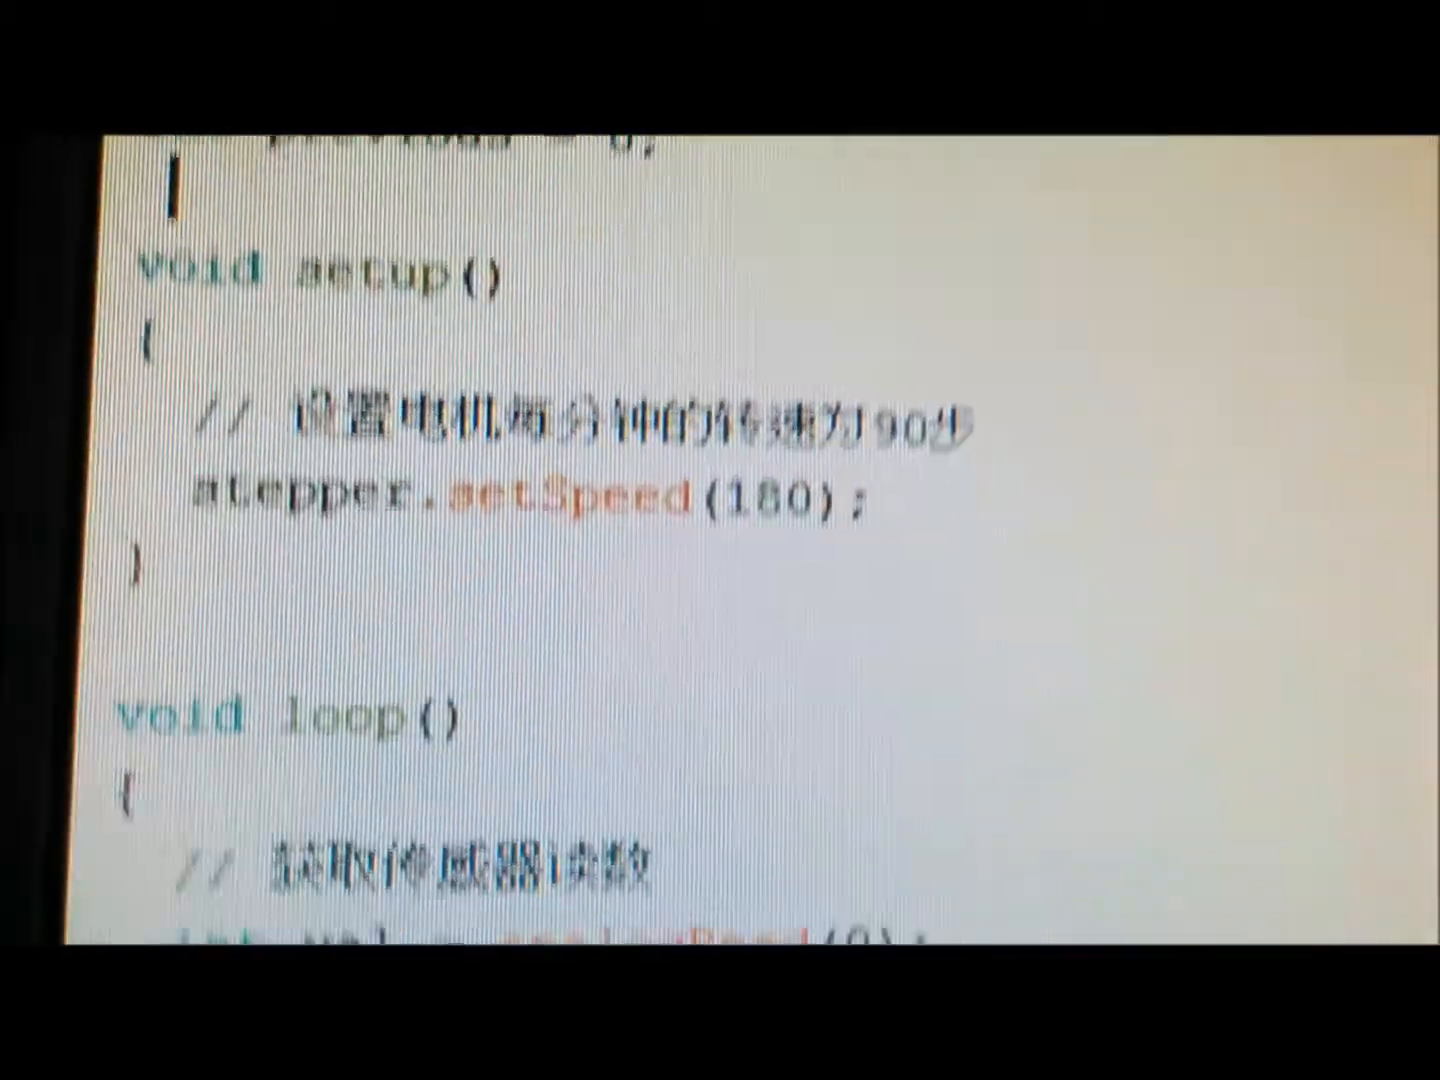
scroll(down, 3)
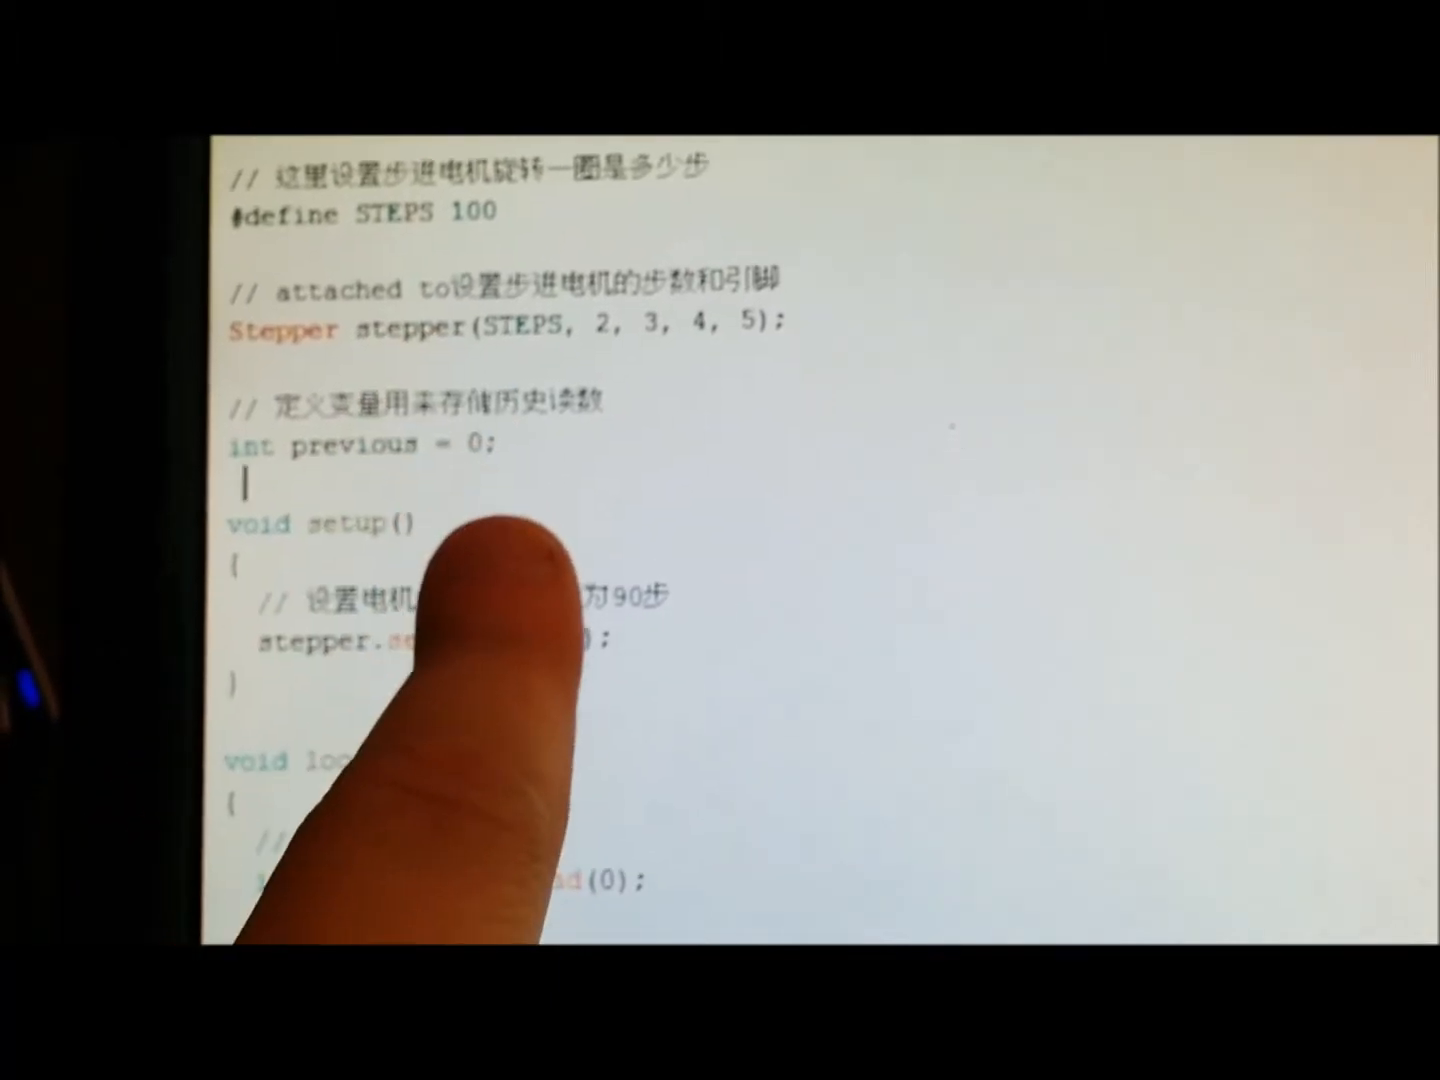
scroll(down, 3)
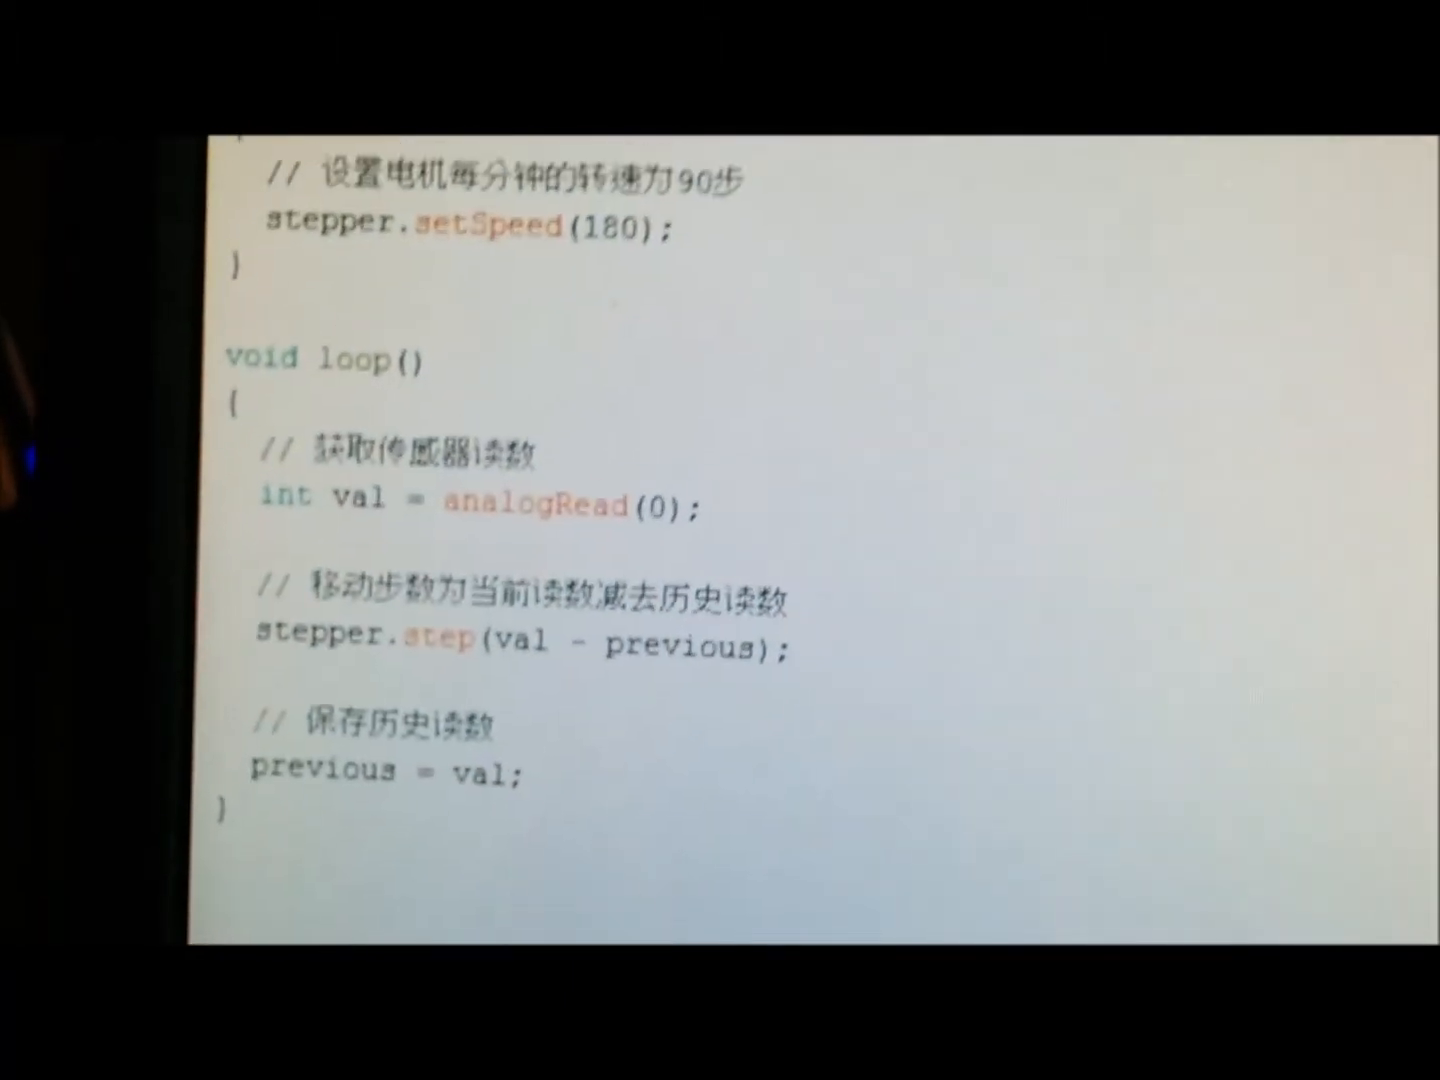